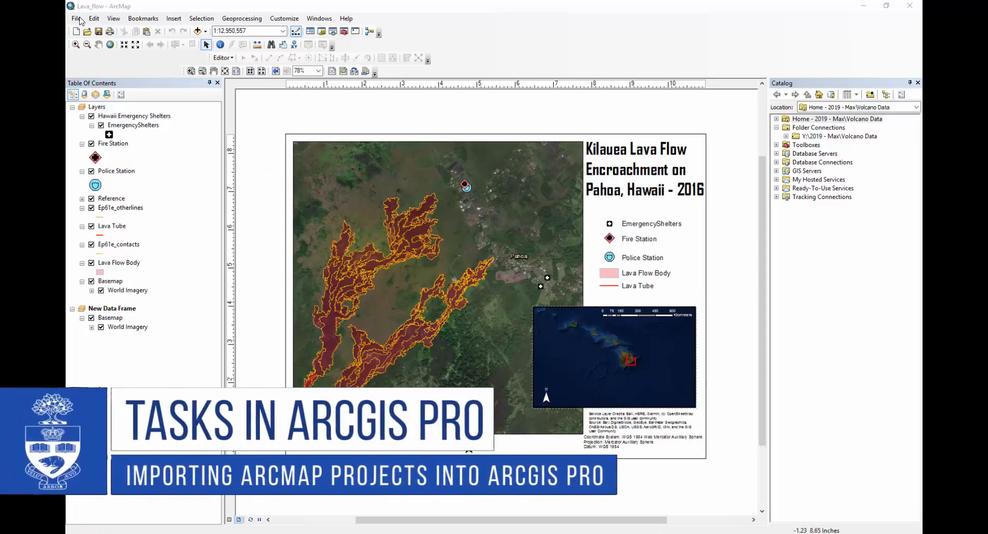
Save the map document as Lava_flow in Volcano Data, replacing the existing Lava_flow.mxd
click(75, 17)
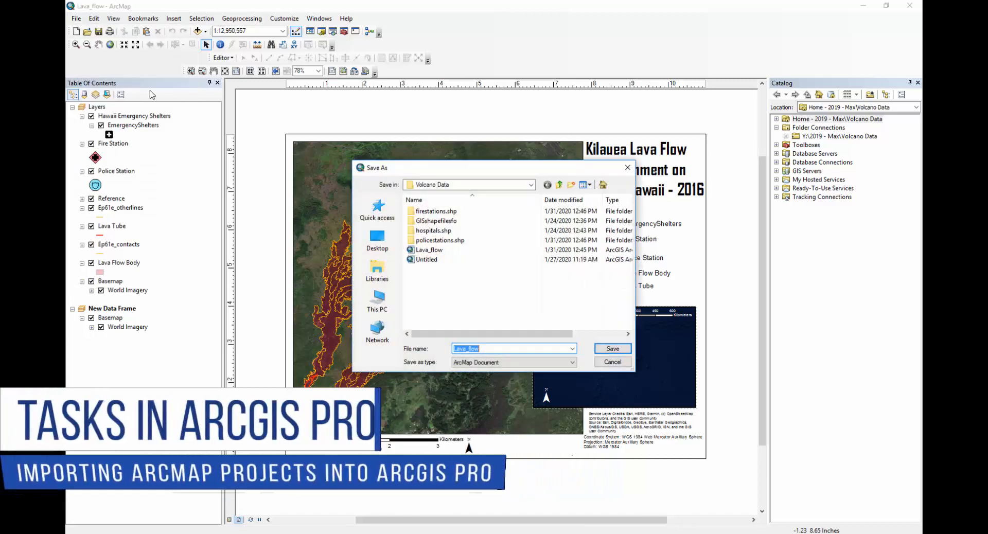
click(612, 348)
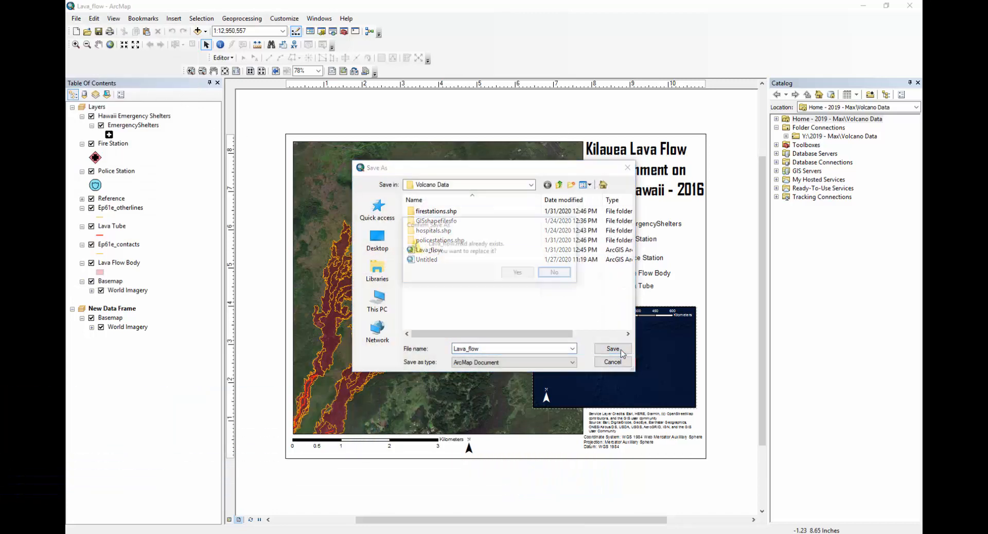
click(612, 348)
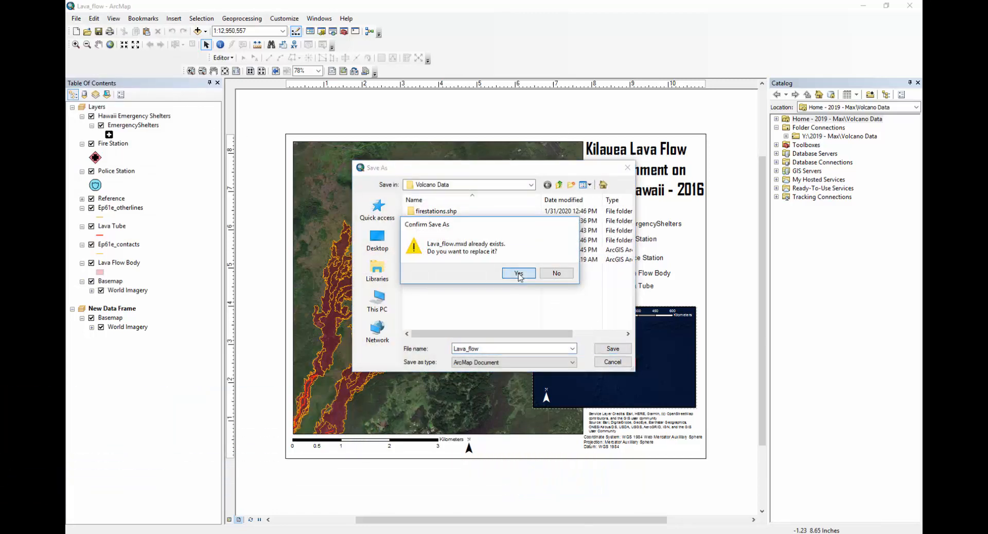
click(518, 274)
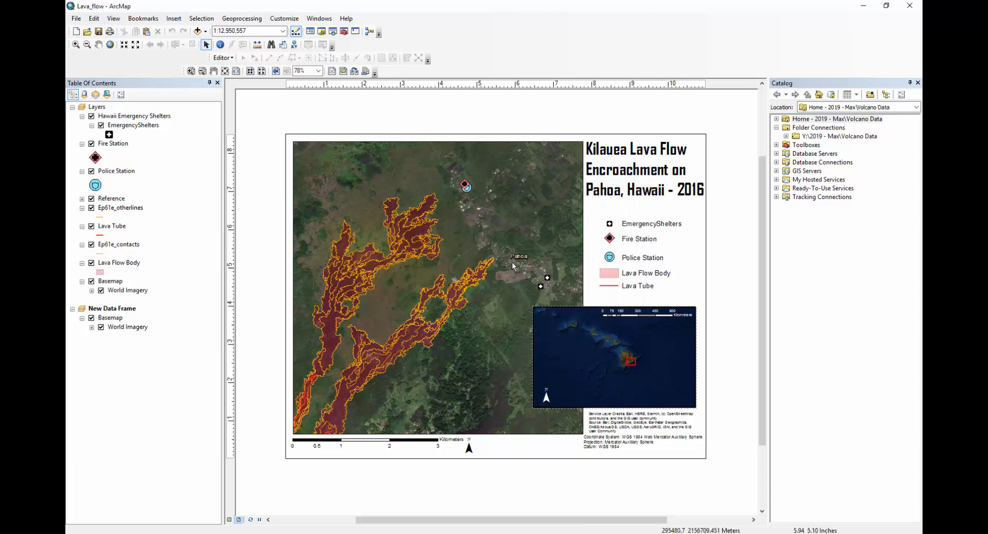
mouse_move(722, 105)
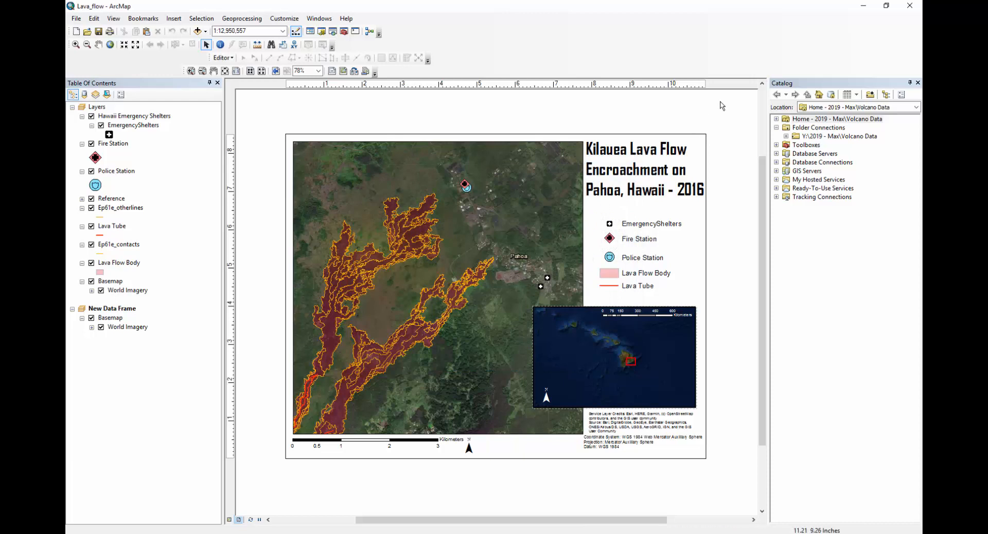
mouse_move(912, 7)
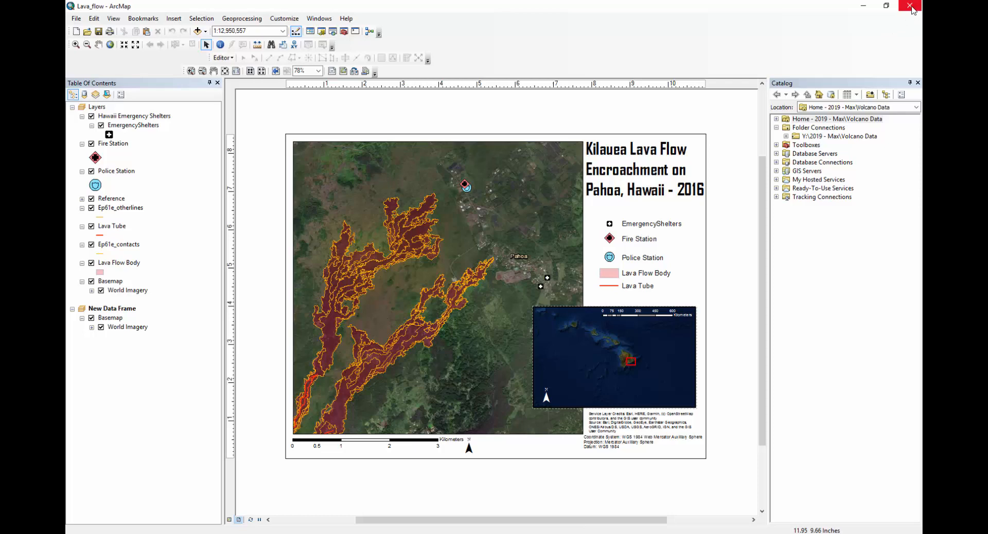
Close ArcMap and create a blank ArcGIS Pro project with no template
click(912, 7)
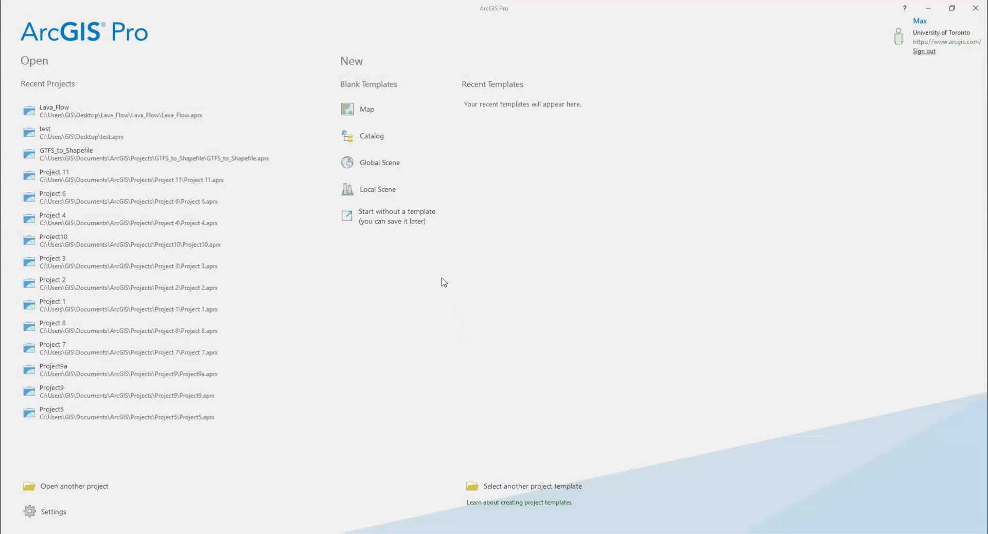
click(398, 216)
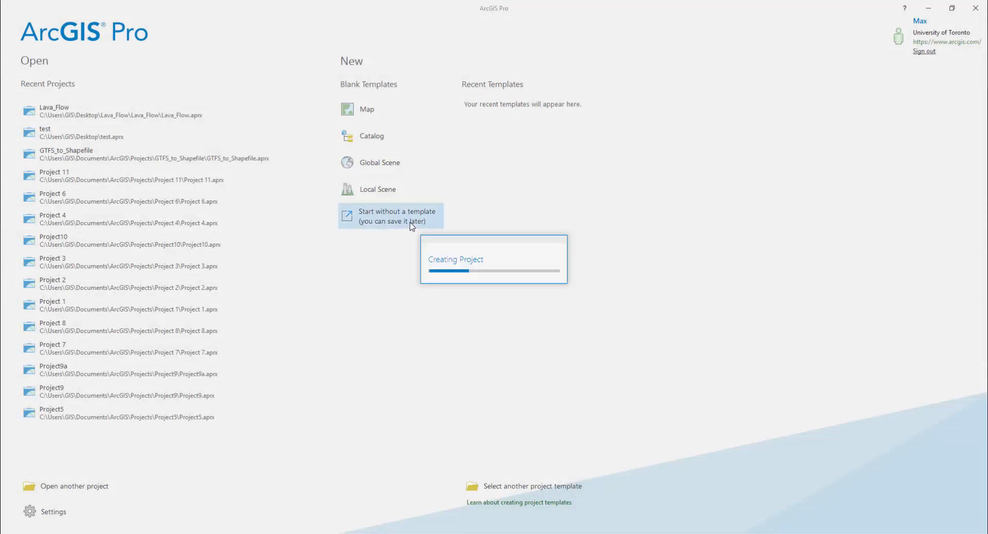
click(397, 216)
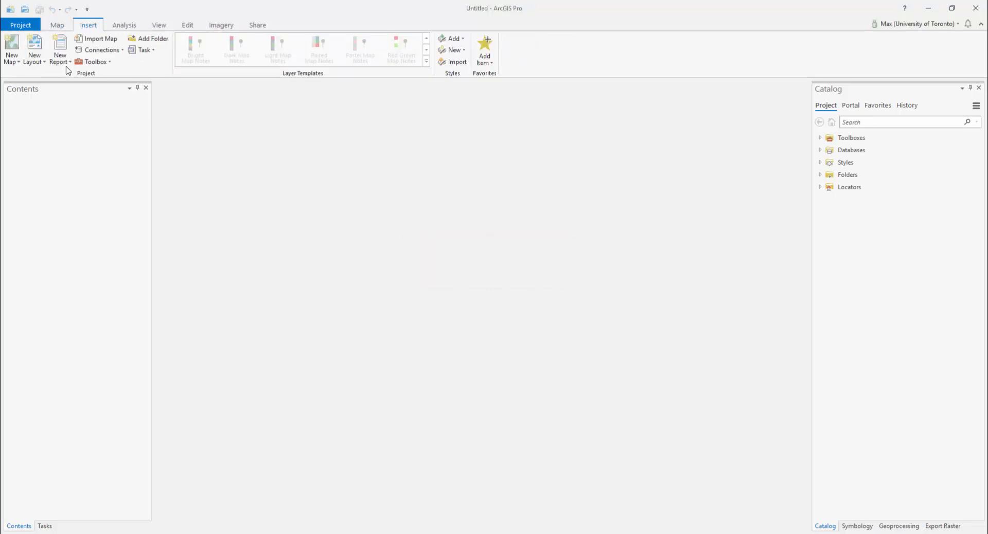
Save the project as Lava_Flow_pro inside the Desktop Lava_Flow folder
click(20, 25)
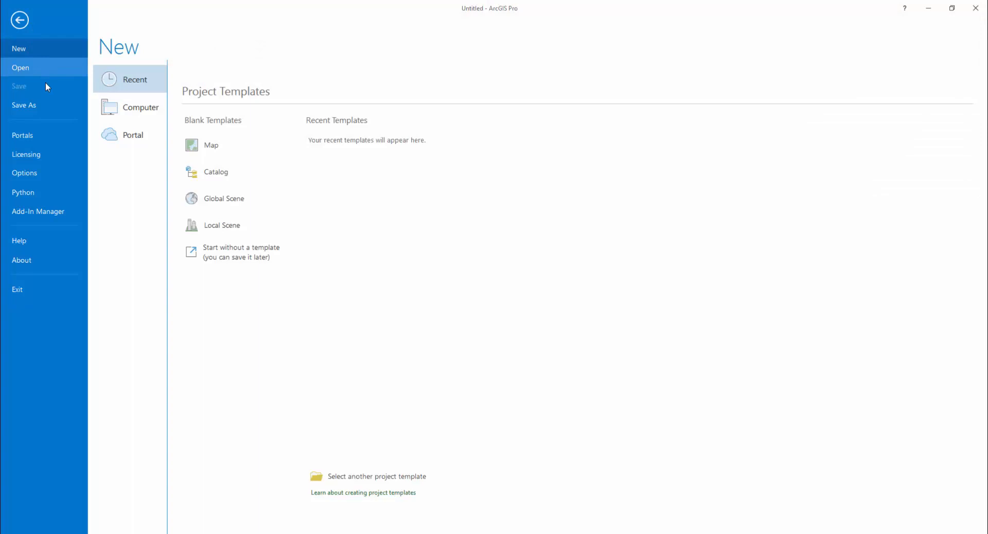
click(24, 105)
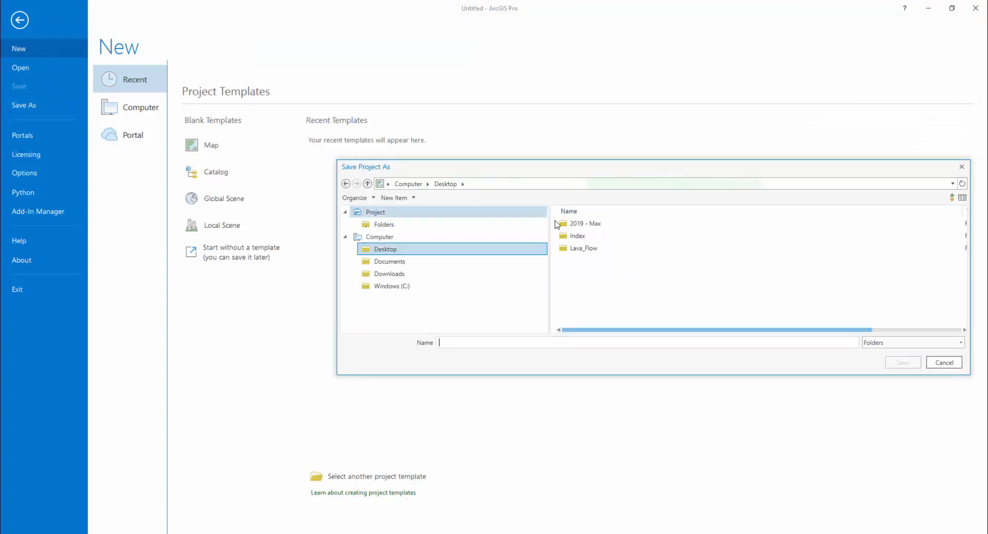
double_click(587, 248)
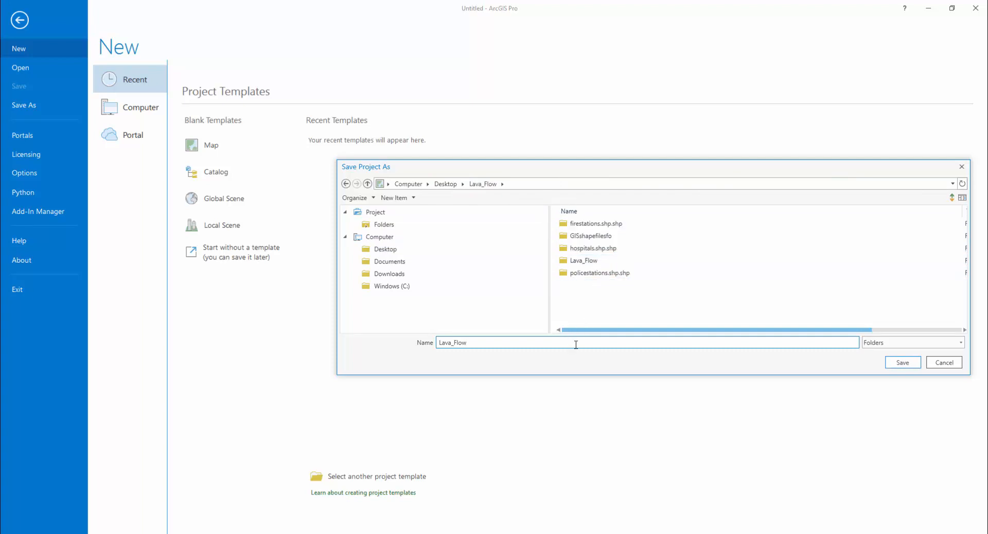
text(_pro)
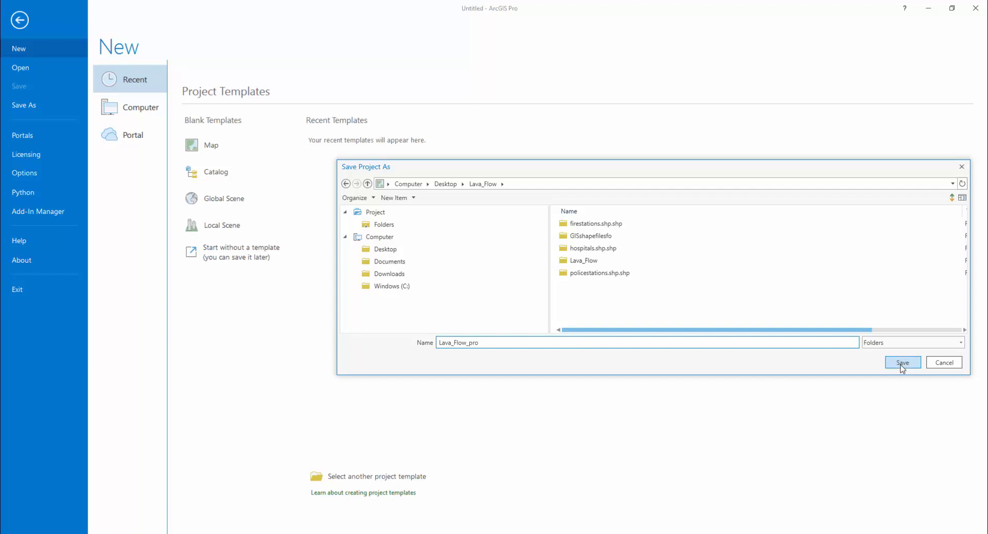
click(902, 362)
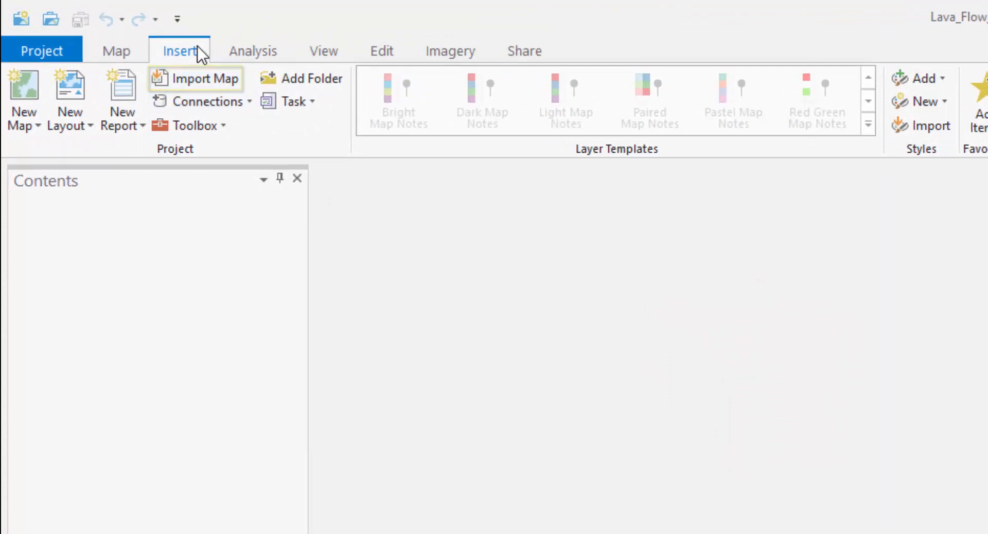
Import the Lava_flow.mxd ArcMap document from the Lava_Flow folder into the project
click(206, 78)
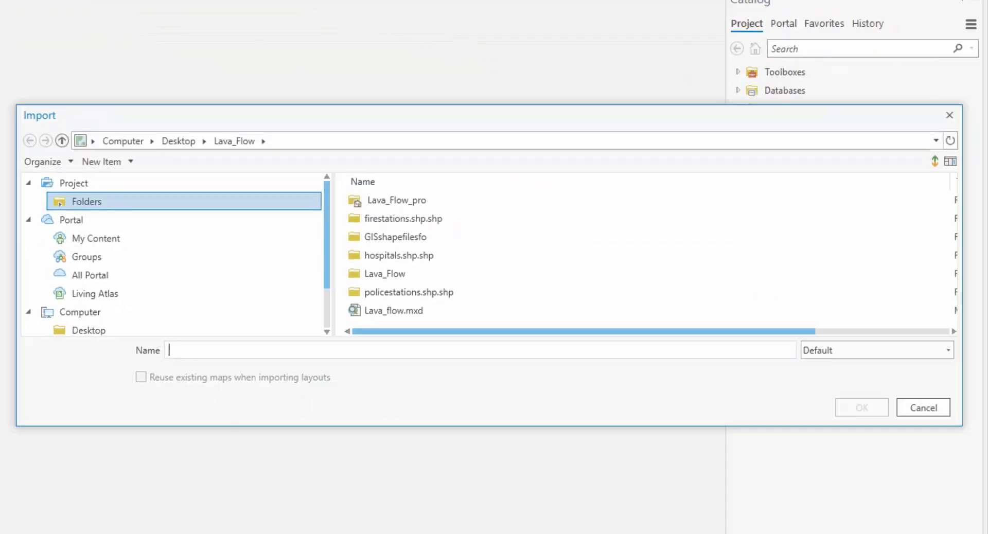
click(408, 291)
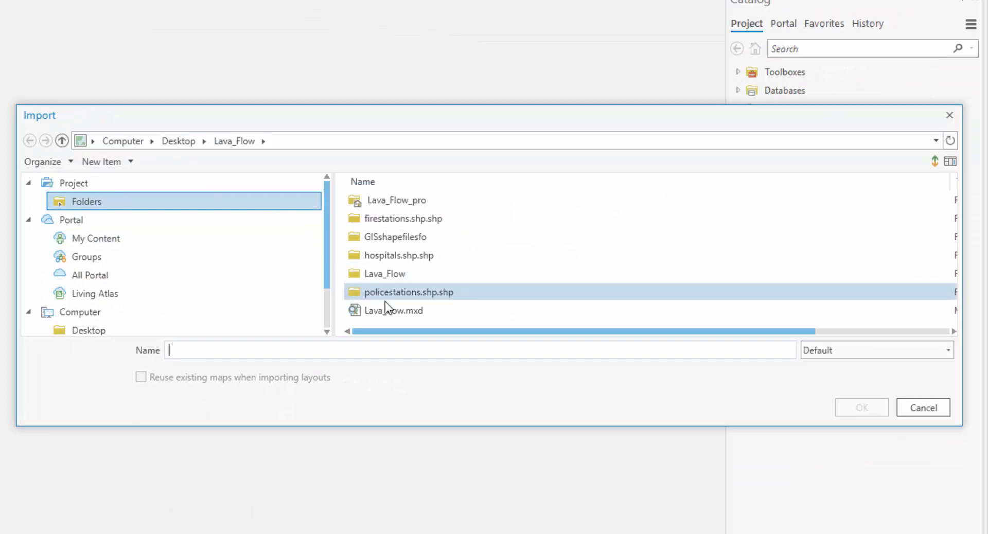
click(860, 408)
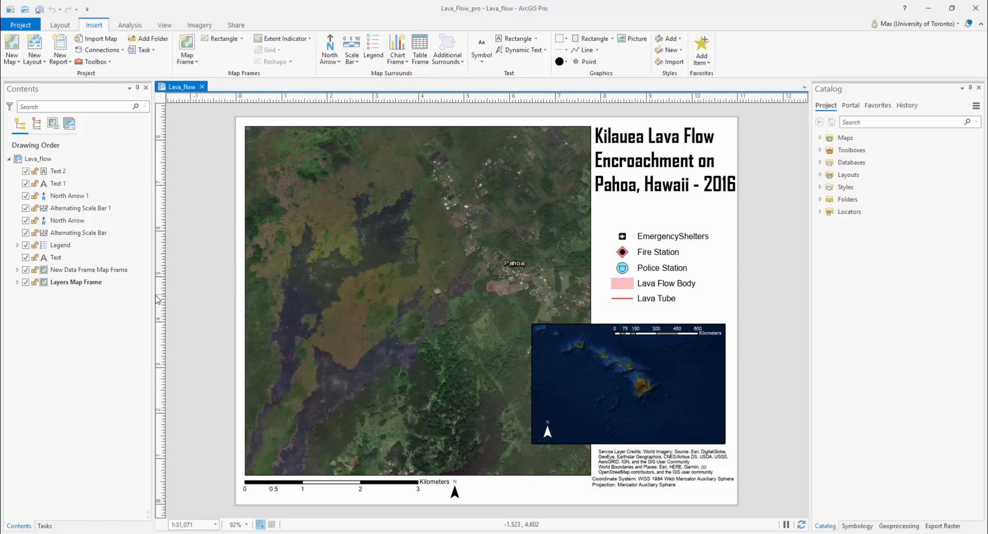
Repair the Fire Station layer's broken source by pointing it to firestations.shp.shp in Lava_Flow
click(18, 282)
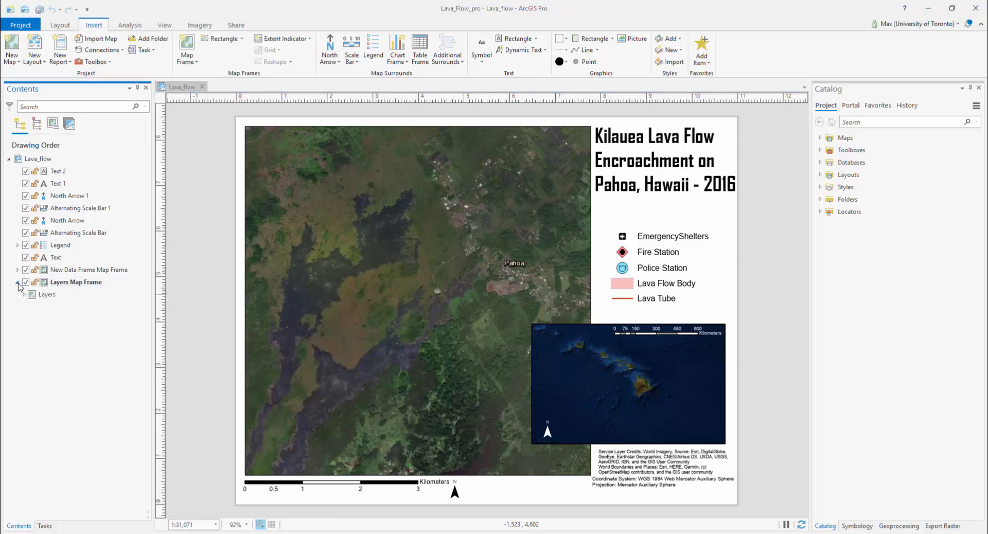
click(23, 294)
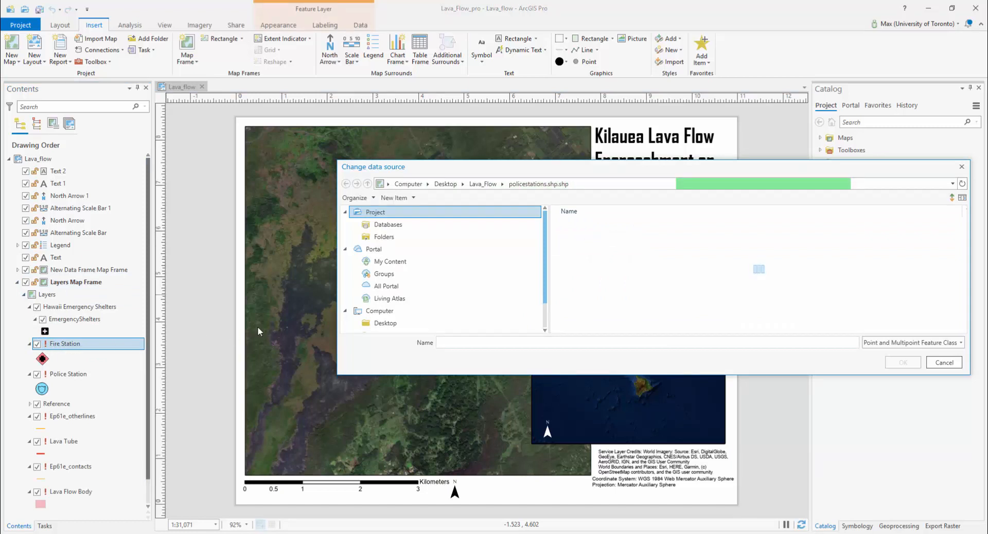
click(483, 185)
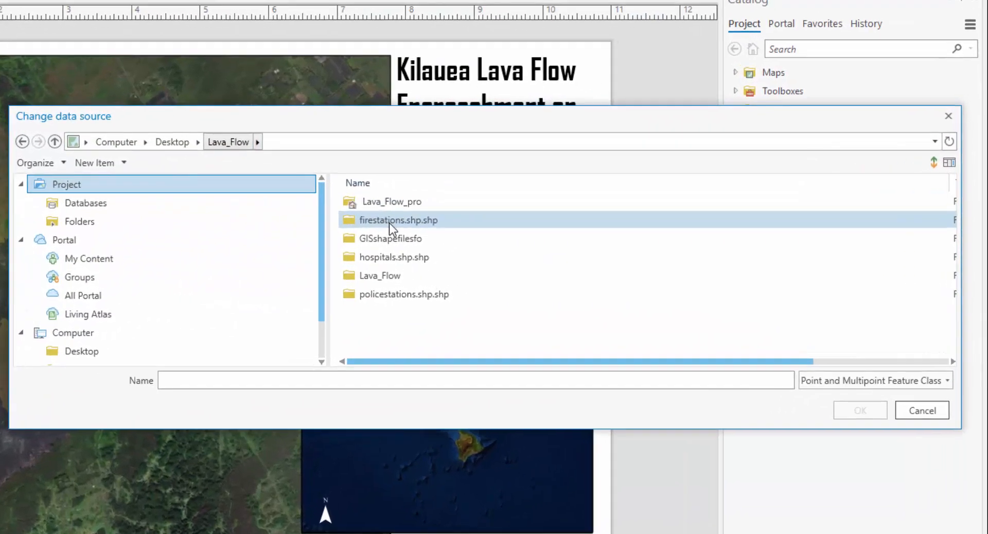
double_click(398, 220)
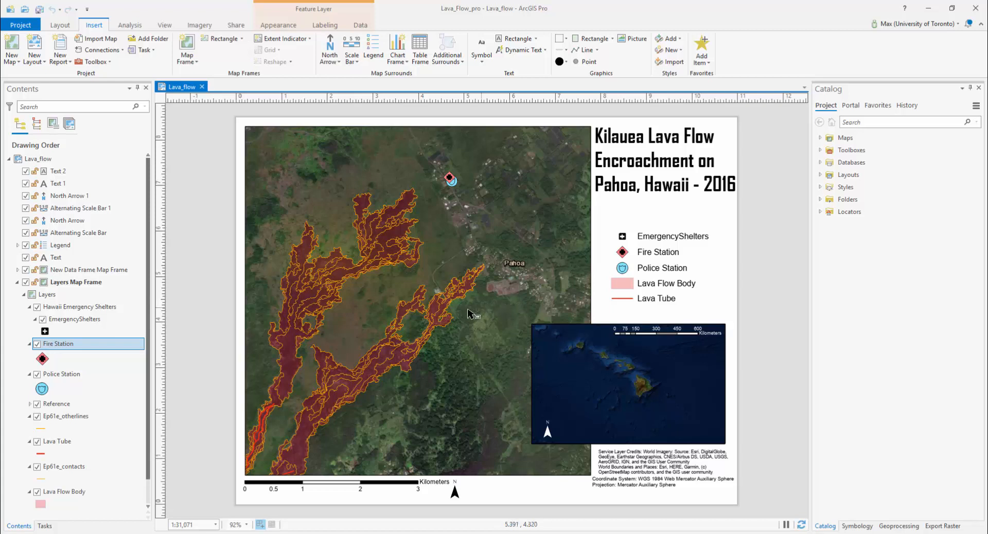
mouse_move(296, 328)
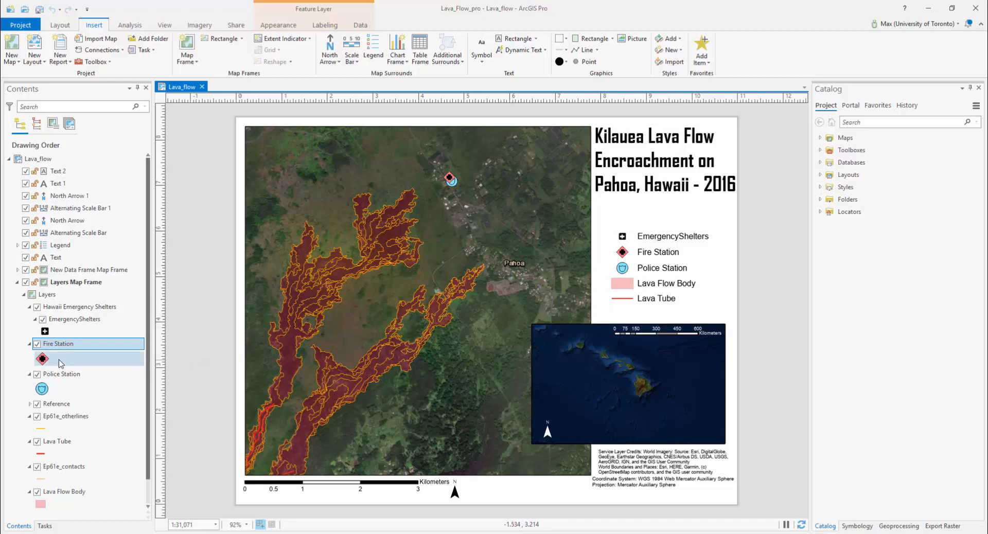
click(44, 333)
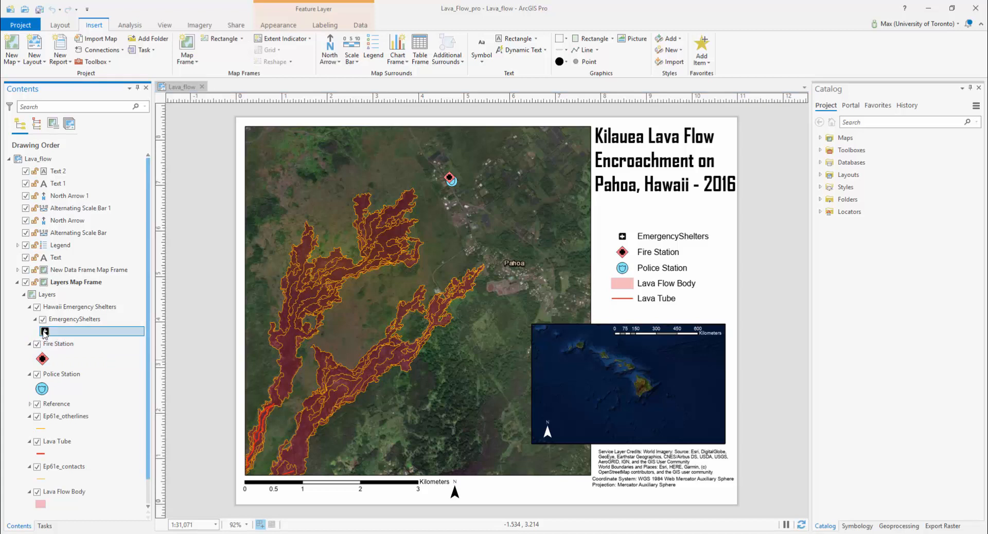